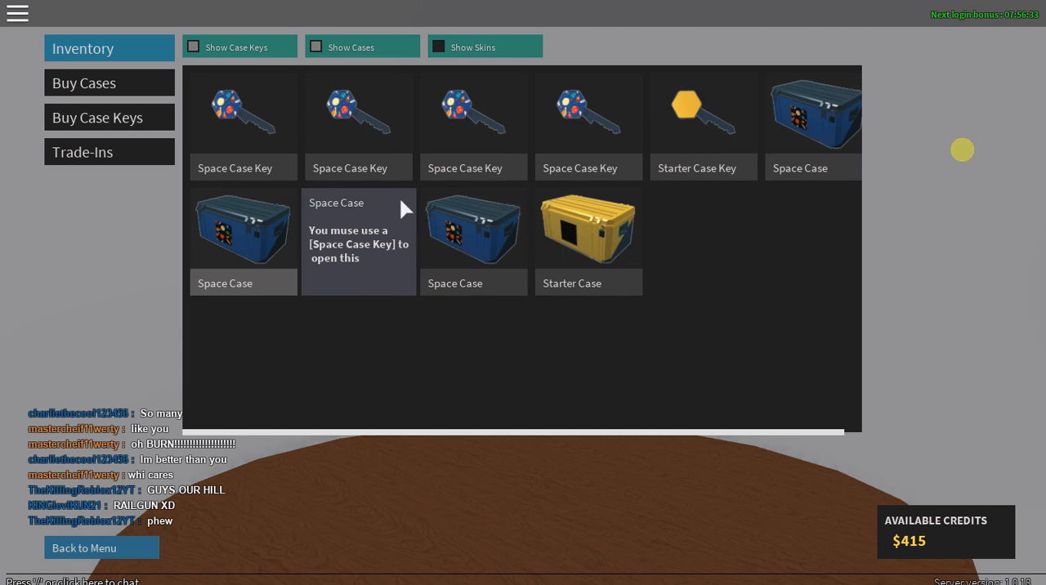
mouse_move(566, 253)
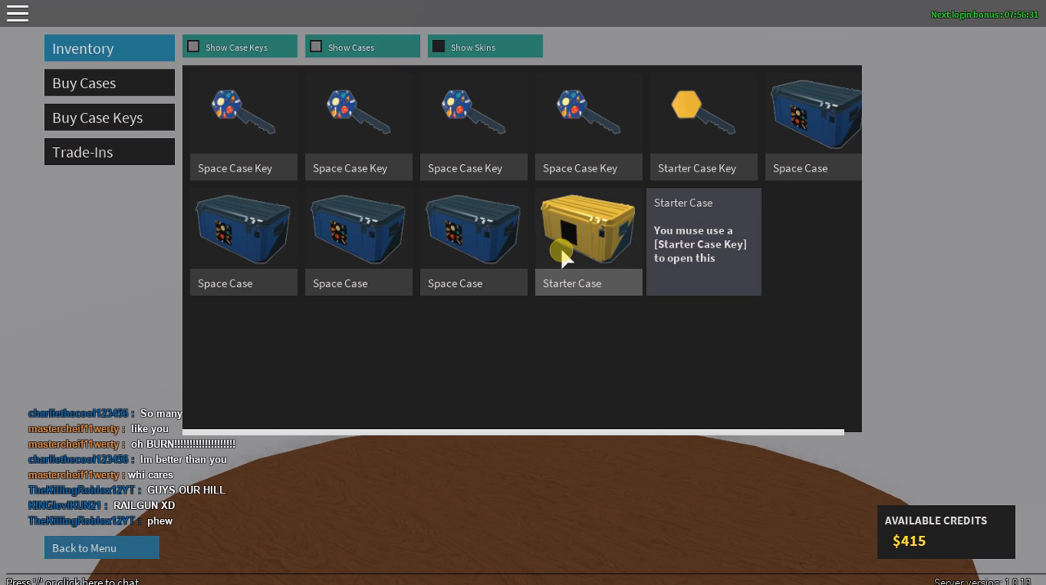
mouse_move(700, 167)
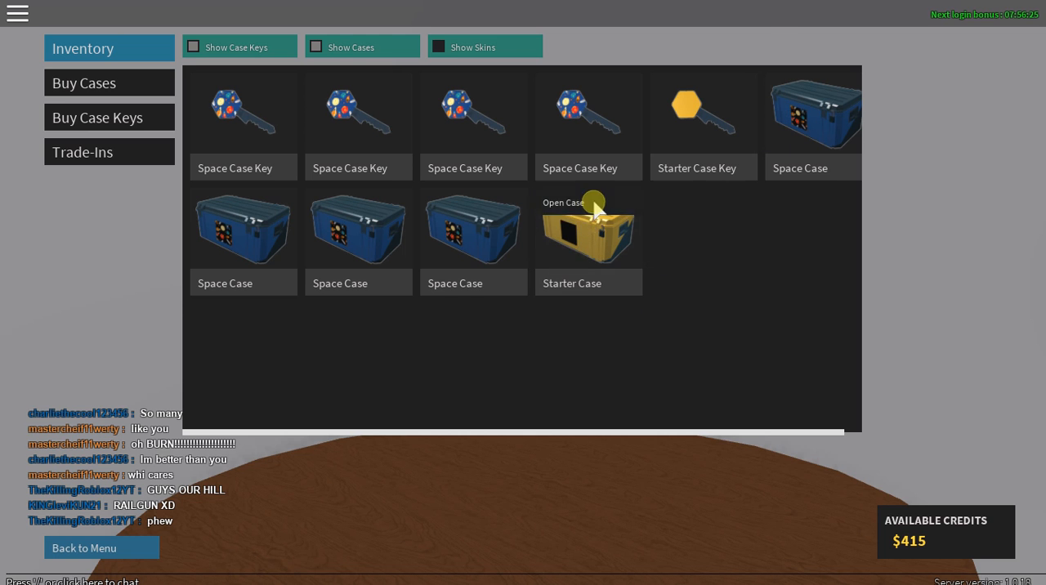
Unlock the Starter Case, skipping the animation, to receive a Lime green Glock 17 skin
left_click(589, 229)
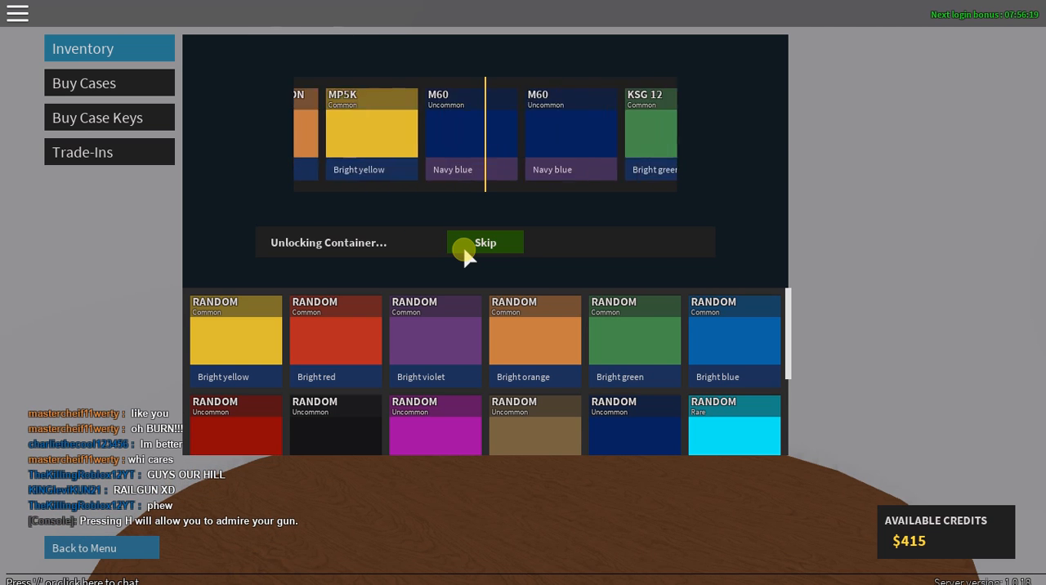
left_click(484, 242)
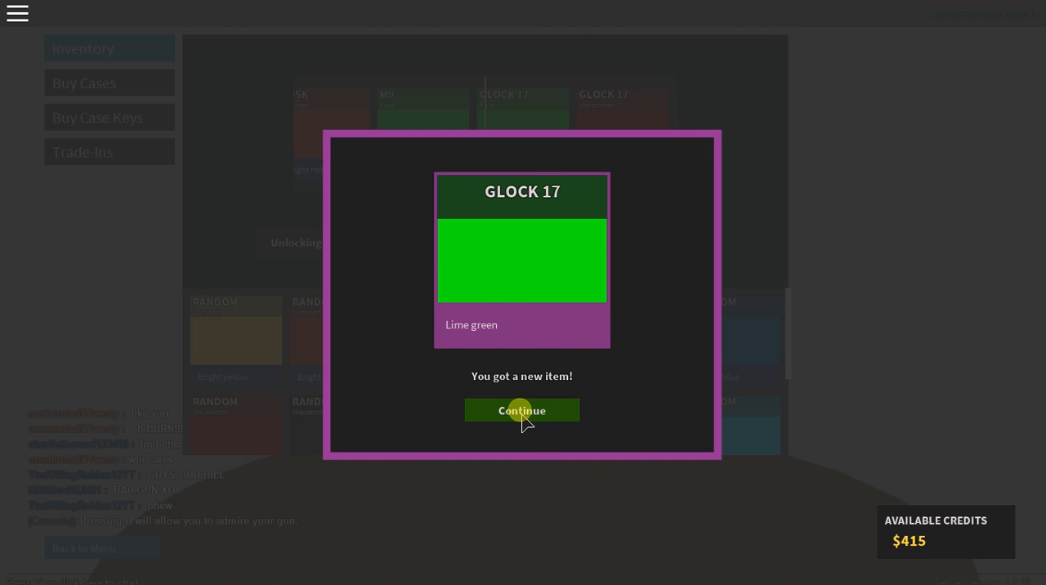
left_click(522, 409)
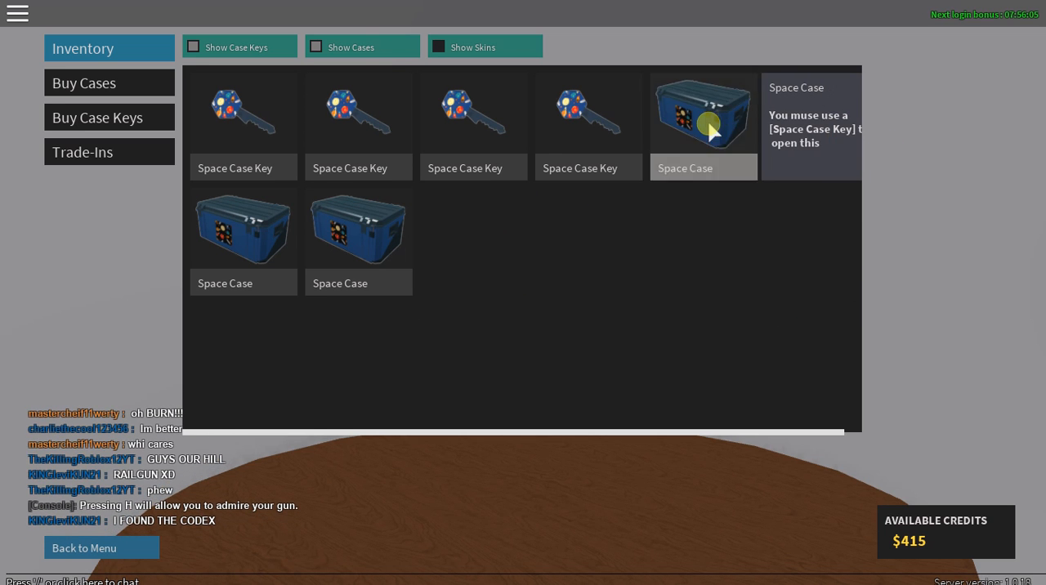
Spend a key on a Space Case to unlock a Space Cartoon KSG 12 skin
left_click(703, 114)
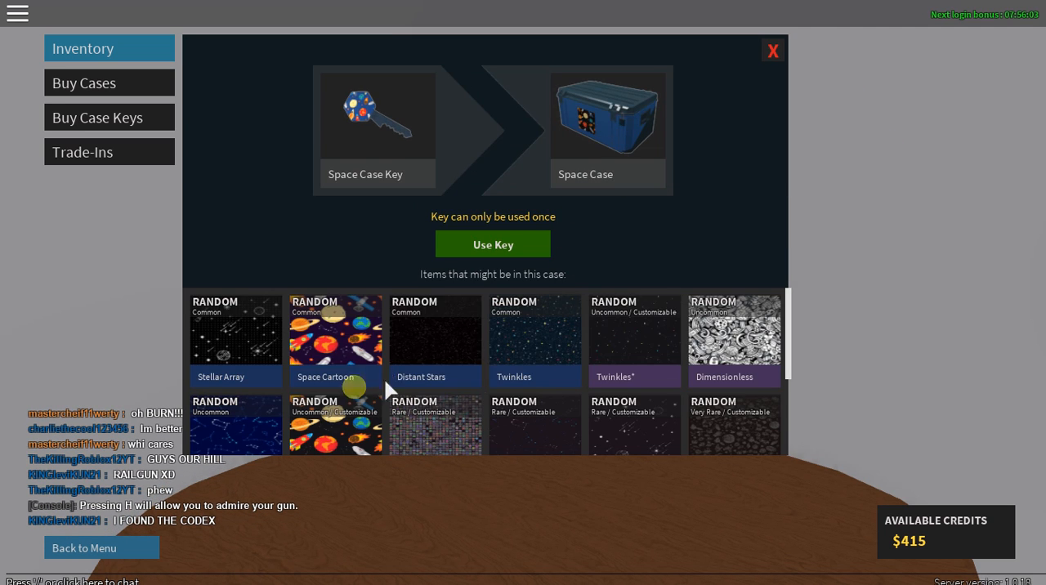
mouse_move(435, 340)
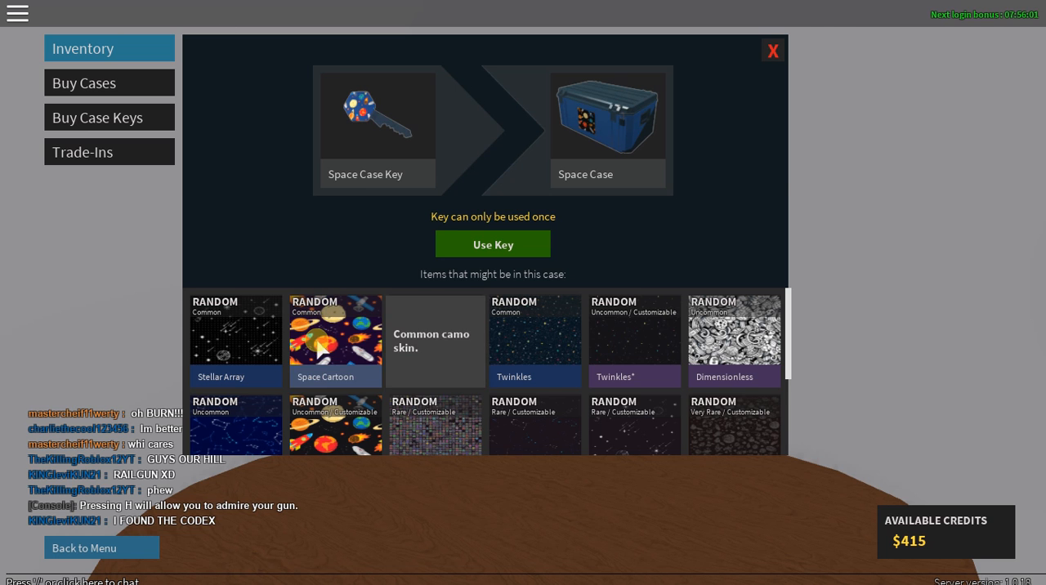
left_click(494, 243)
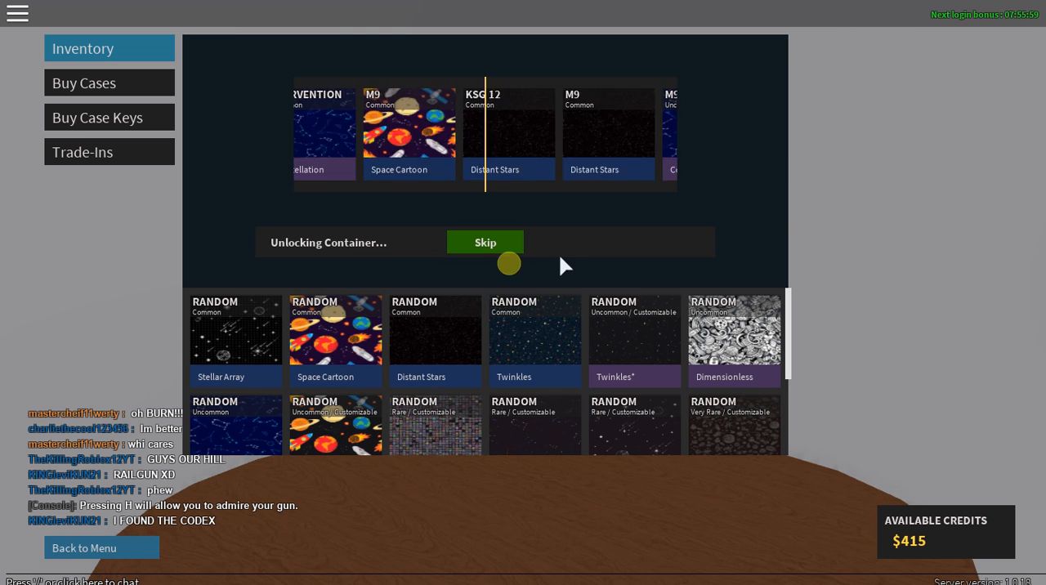
left_click(486, 242)
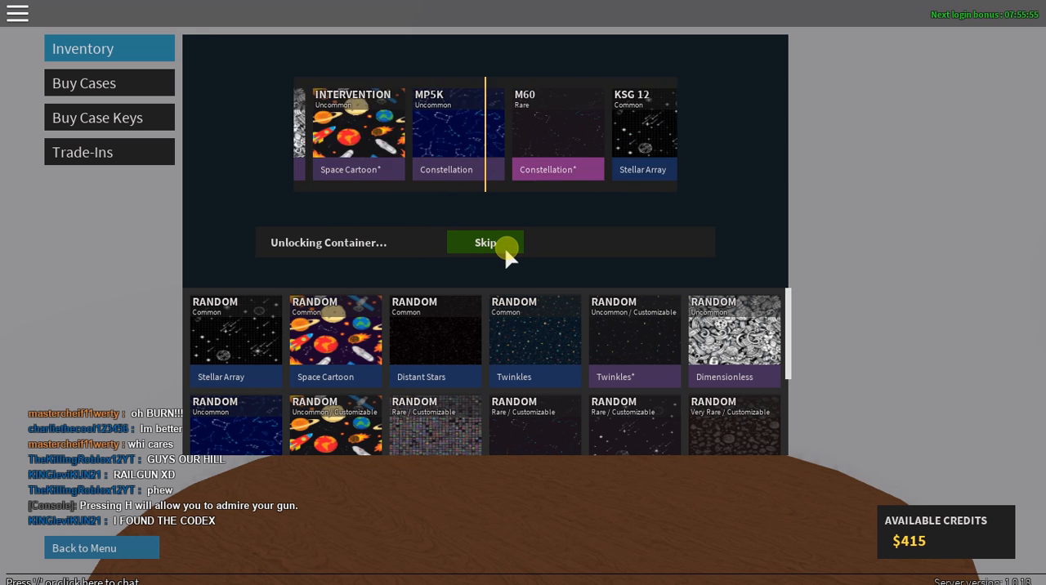
left_click(485, 242)
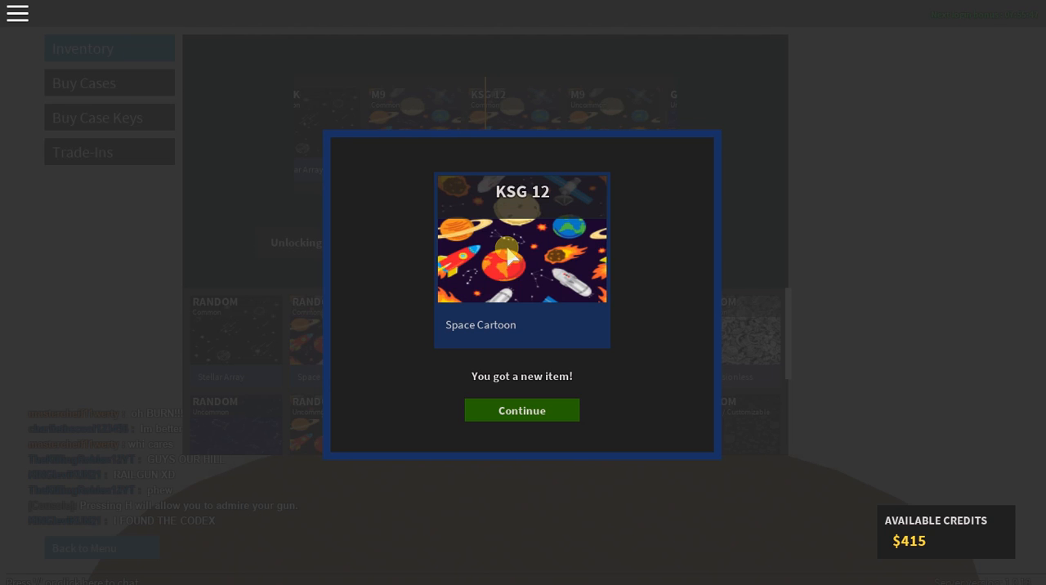
left_click(522, 409)
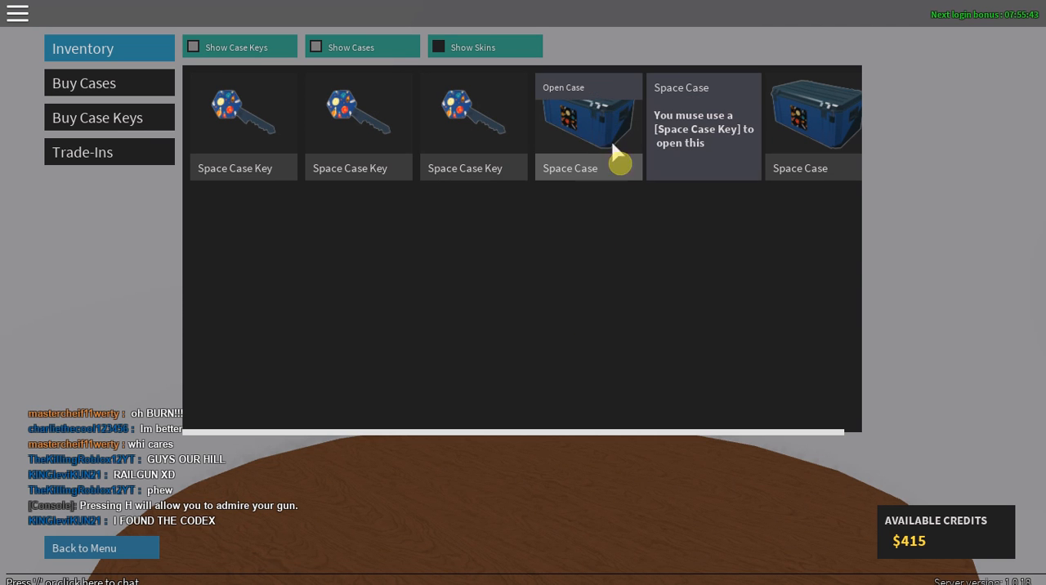
Spend a key on another Space Case to unlock a Space Cartoon M9 skin
left_click(589, 122)
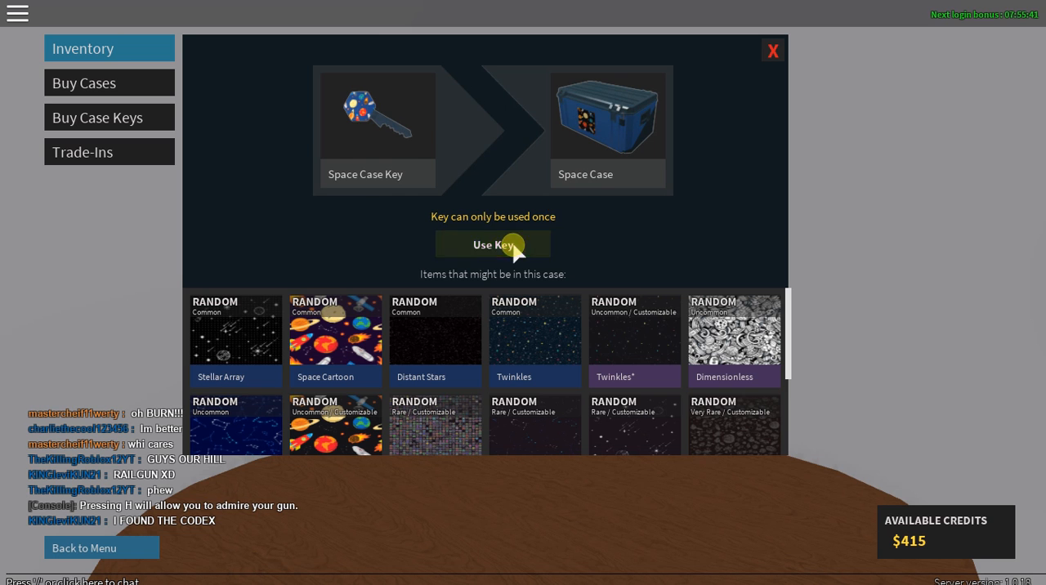
left_click(492, 245)
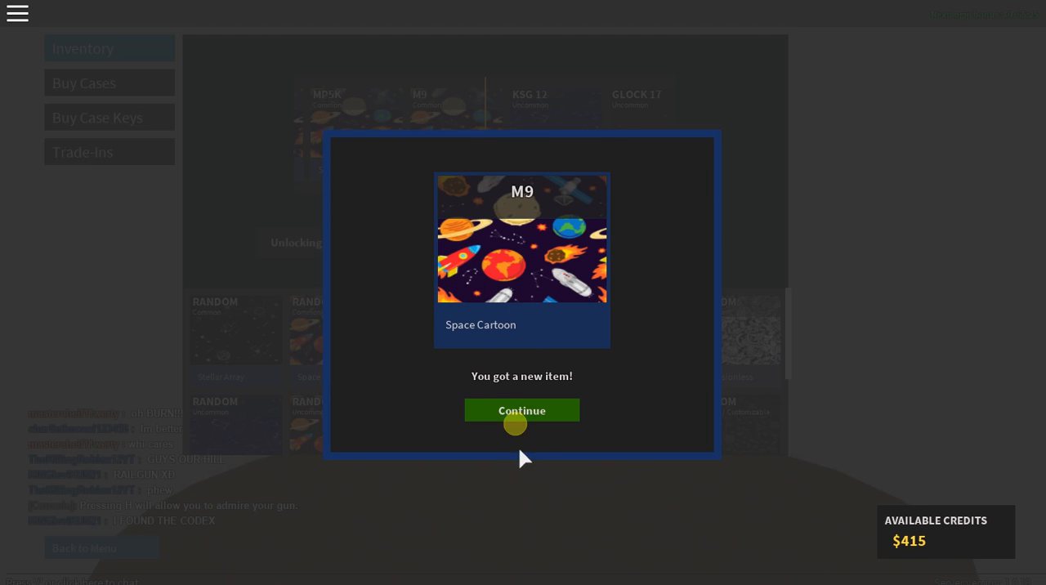
left_click(522, 410)
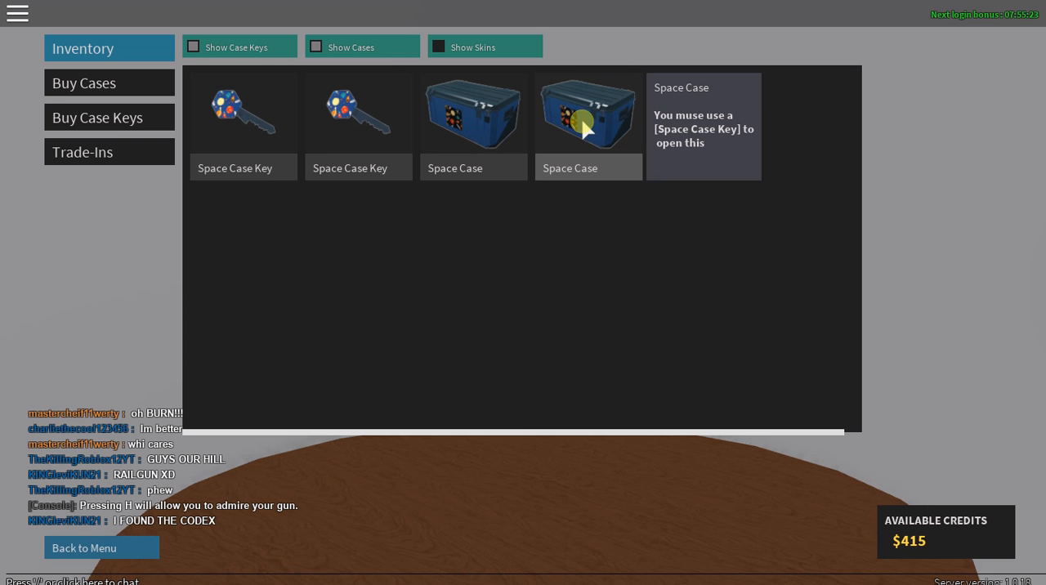
Spend a key on a third Space Case to unlock a Twinkles MP5K skin
left_click(585, 114)
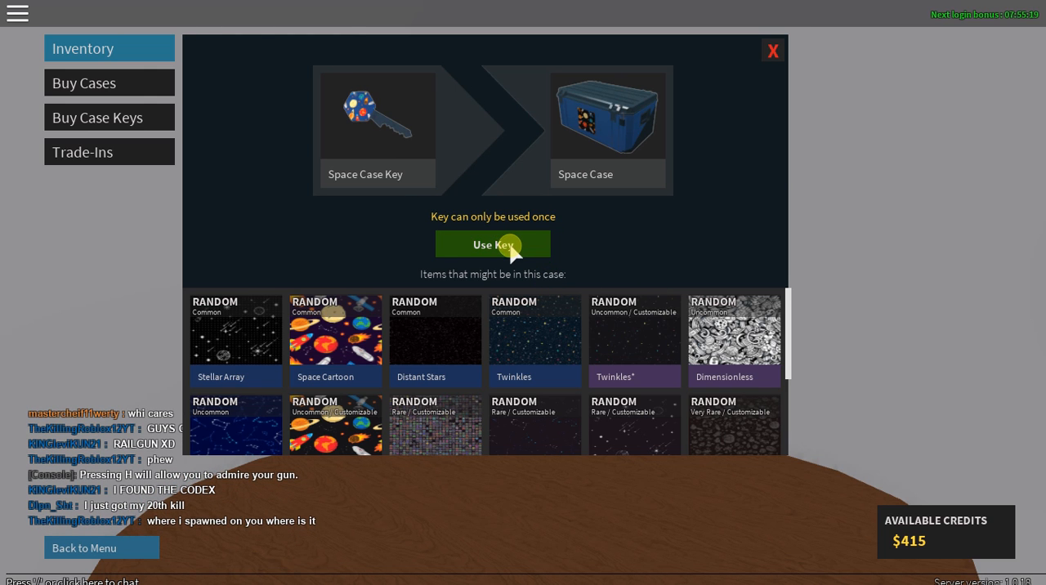
left_click(494, 243)
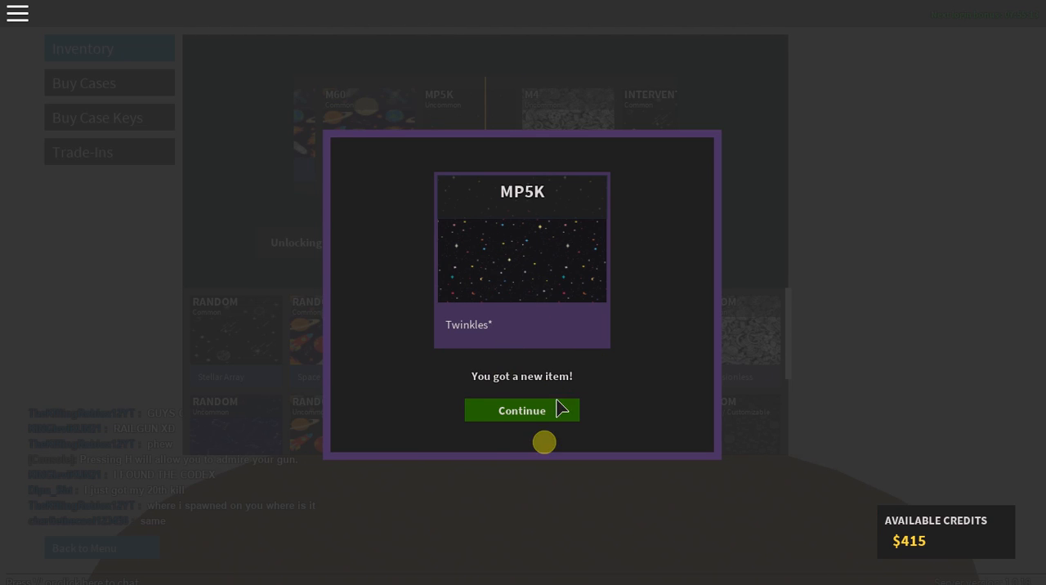
left_click(521, 410)
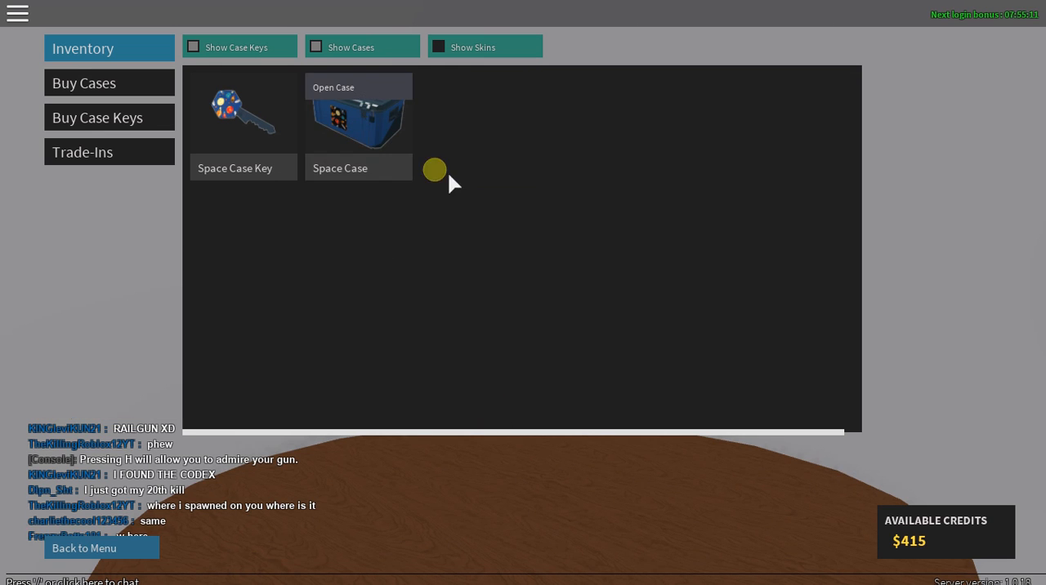
mouse_move(373, 89)
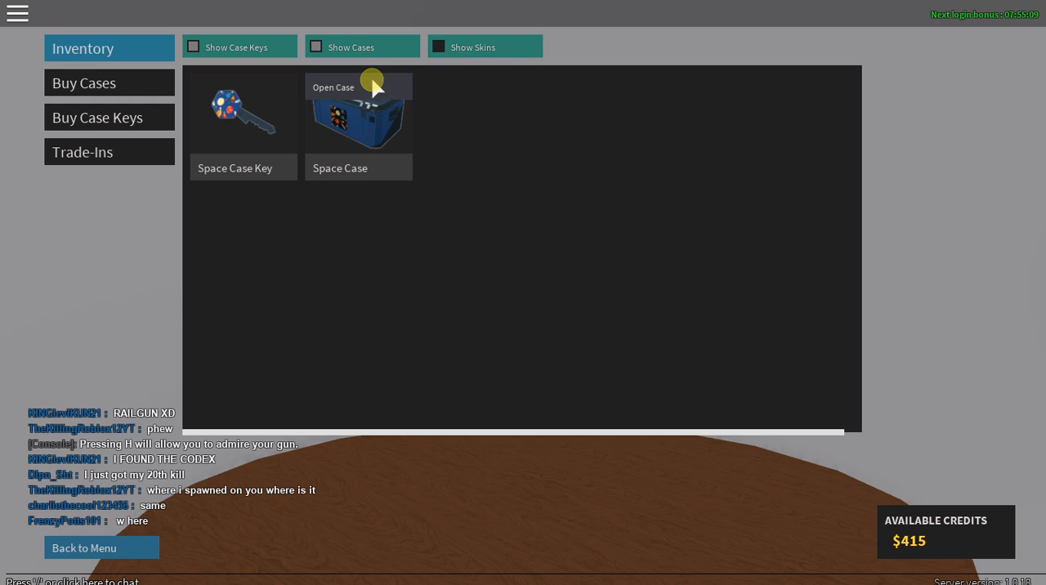
Return to the inventory listing and bring up the last Space Case's unlock panel
left_click(438, 46)
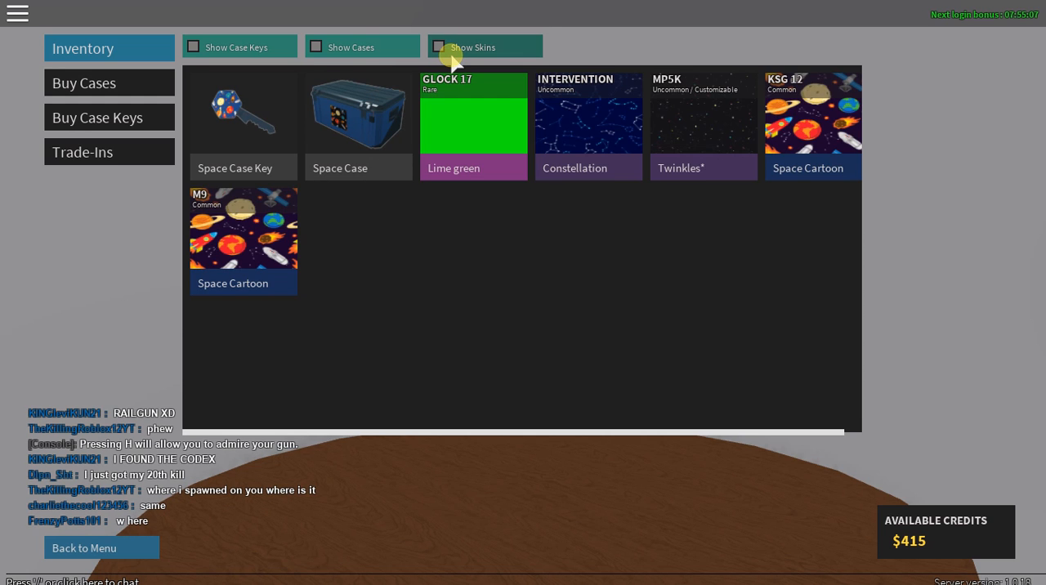
left_click(439, 46)
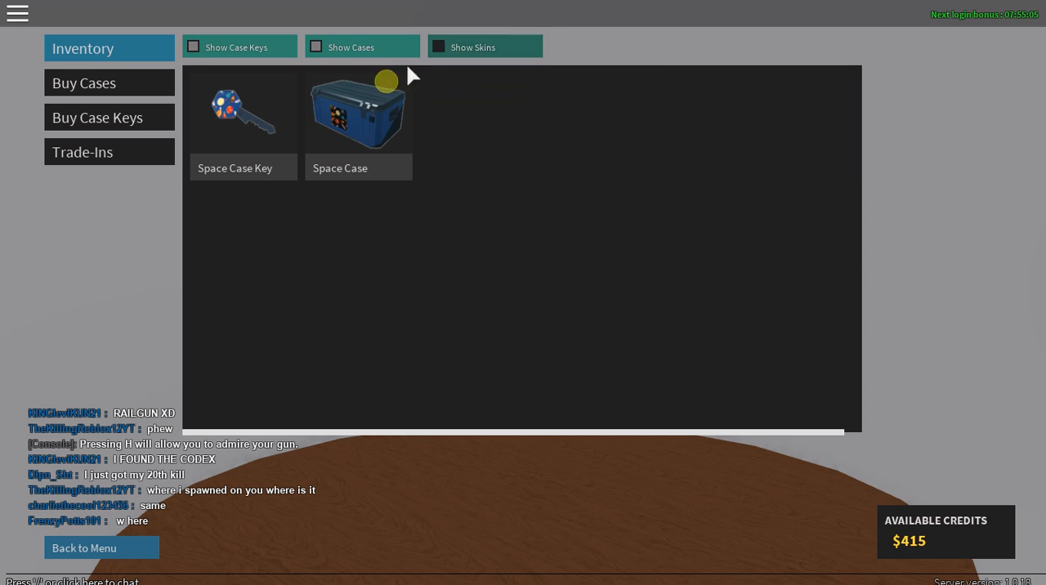
left_click(358, 114)
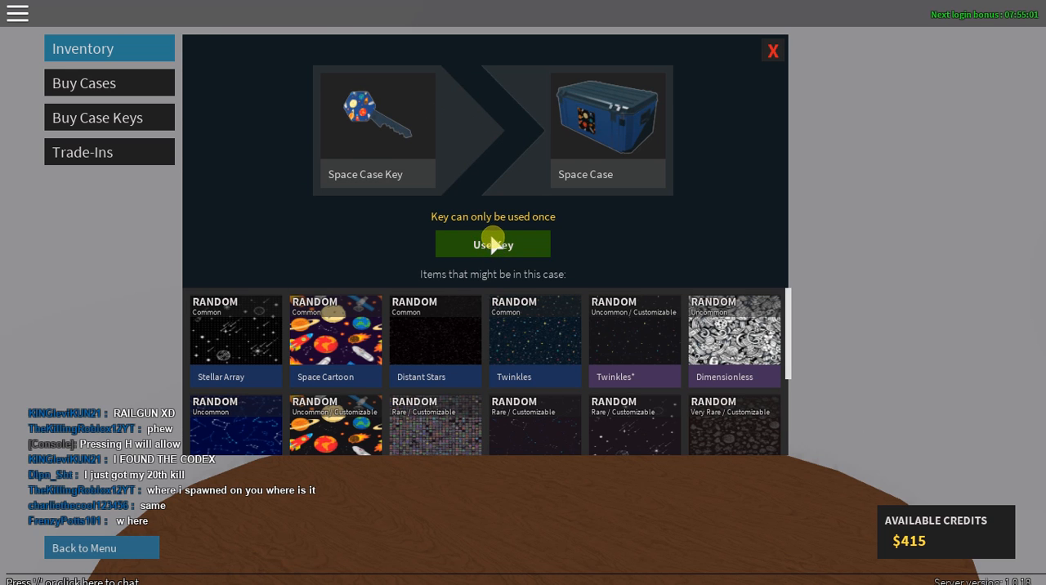
Unlock the last Space Case with its key for a Distant Stars MP5K skin, emptying the inventory
left_click(492, 244)
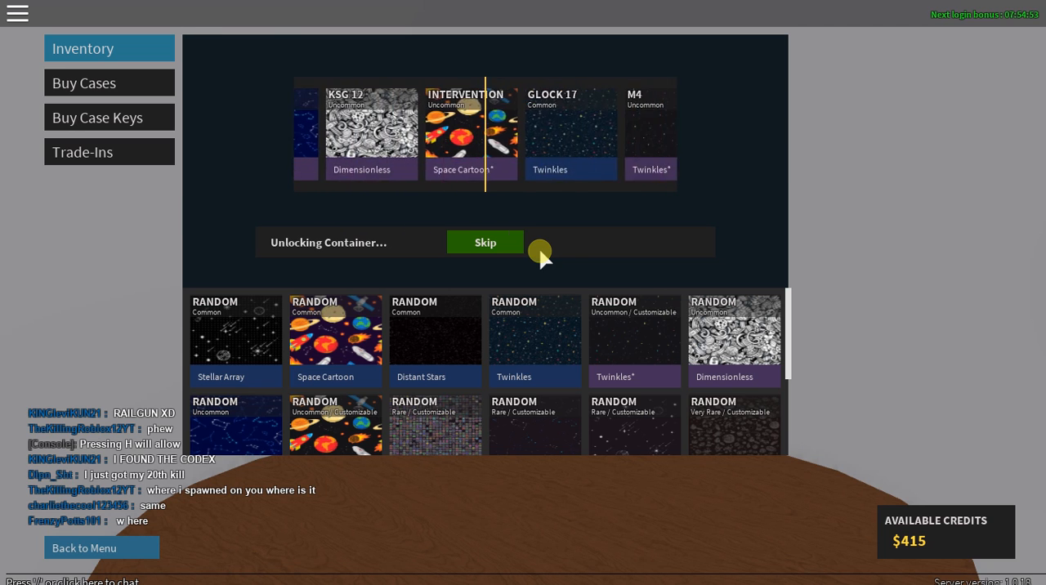
left_click(486, 242)
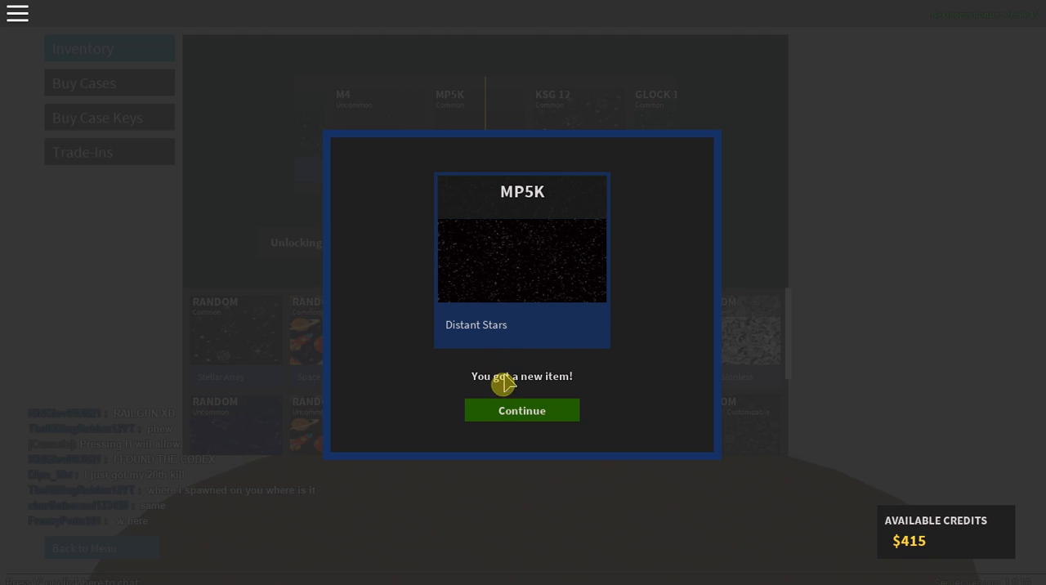
left_click(522, 411)
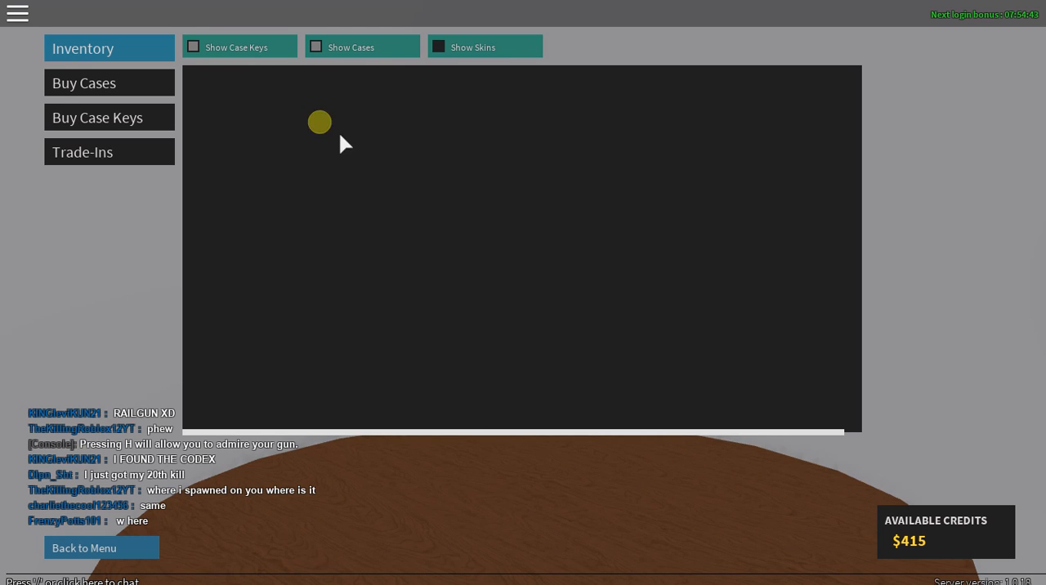
Buy a Tier IV Meme Case from the case shop for 16 Robux
left_click(83, 82)
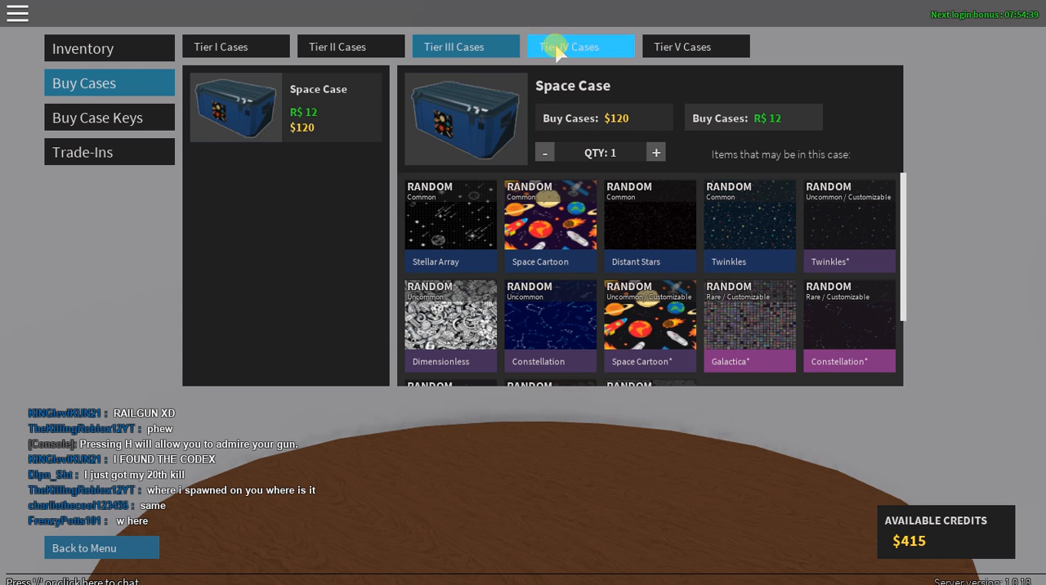
left_click(581, 46)
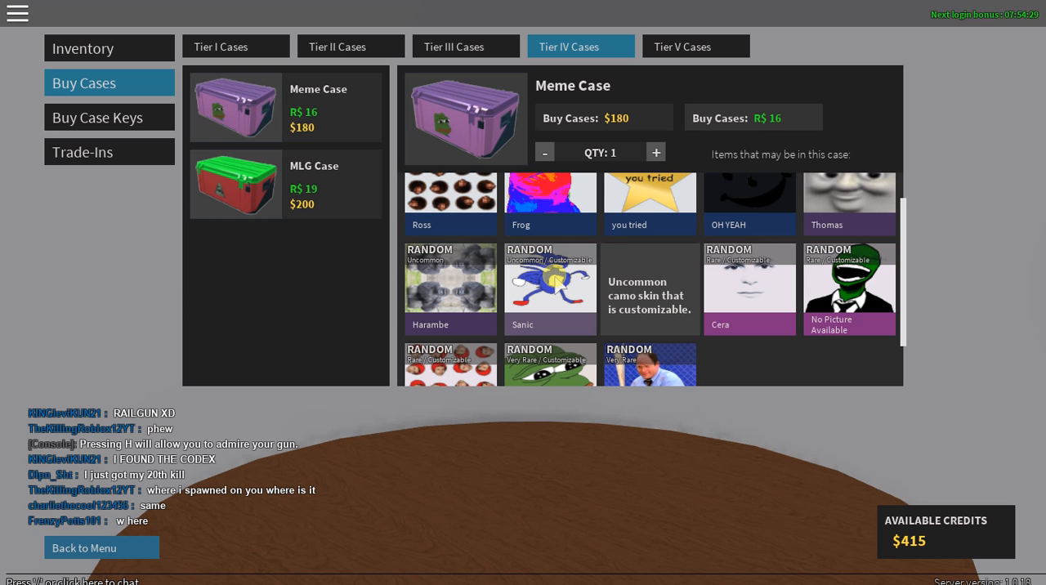
mouse_move(549, 287)
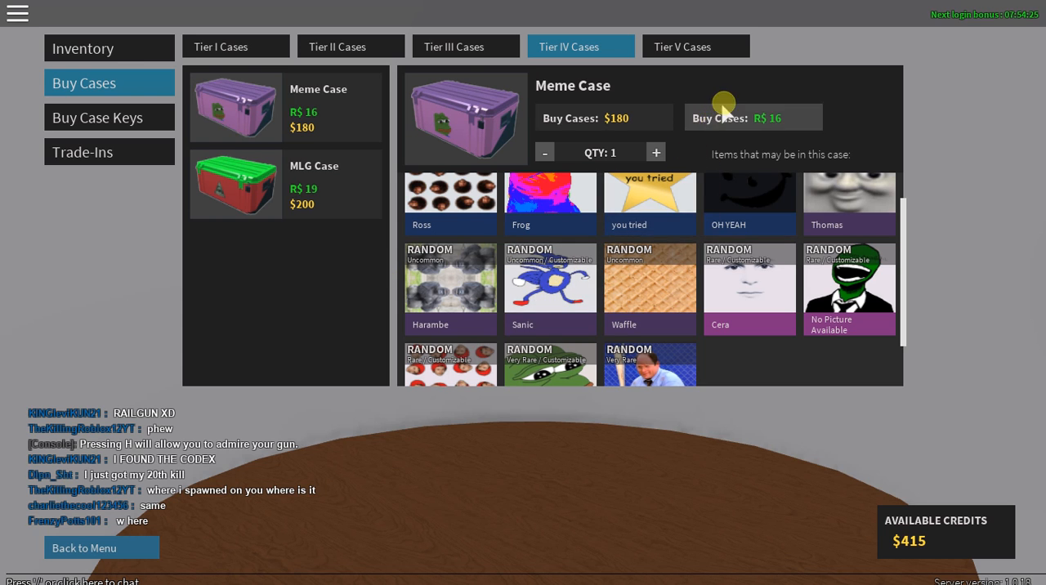
mouse_move(710, 191)
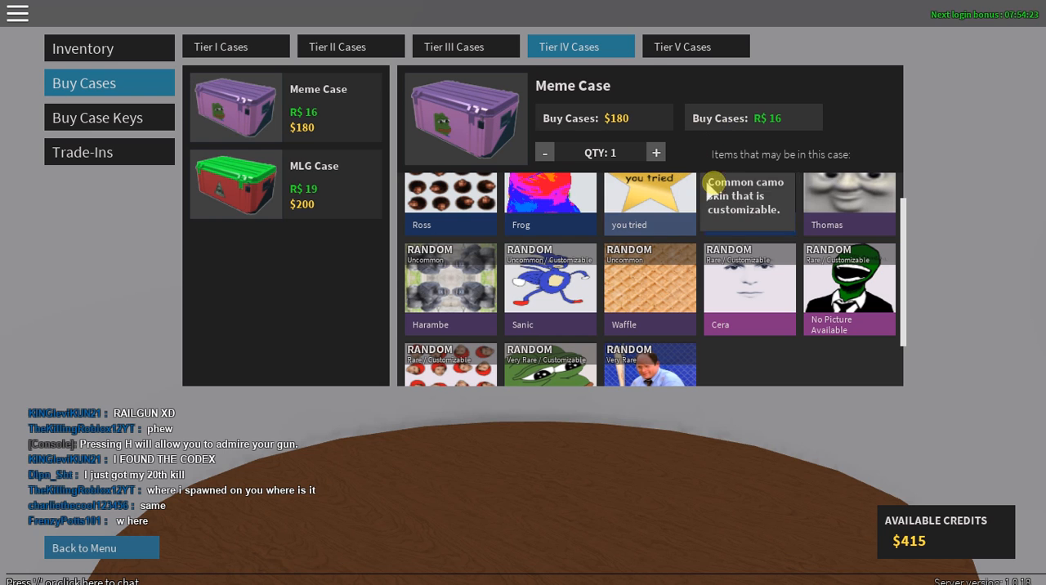
left_click(754, 118)
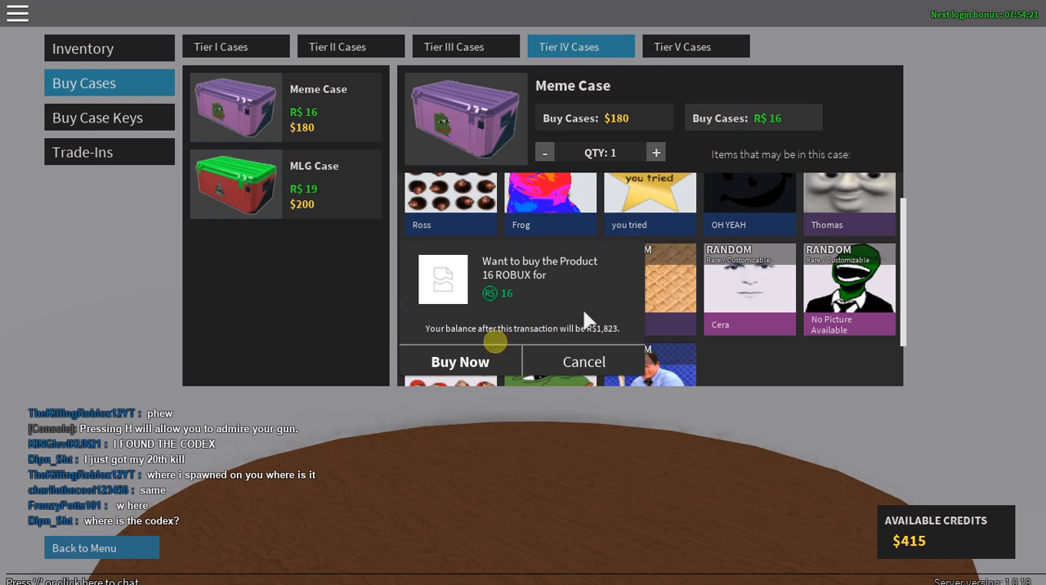
left_click(459, 361)
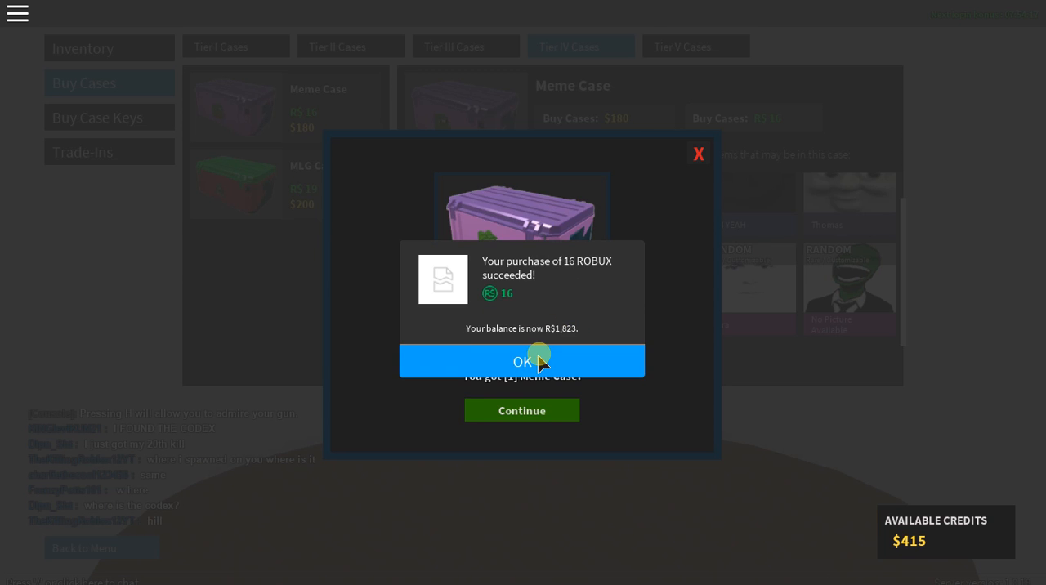
left_click(521, 359)
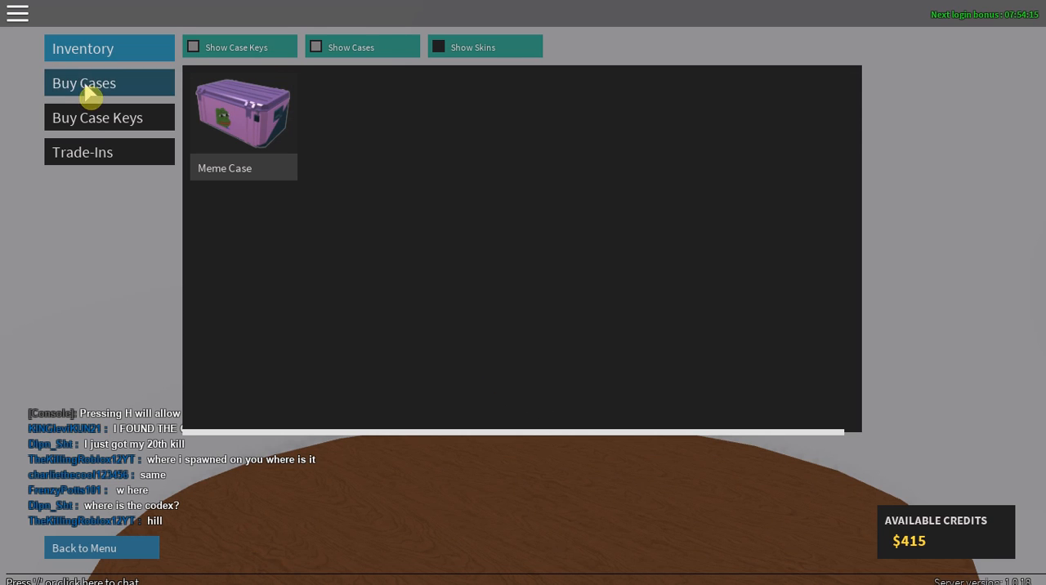
Get a Tier IV Meme Case Key from the case key shop
left_click(98, 118)
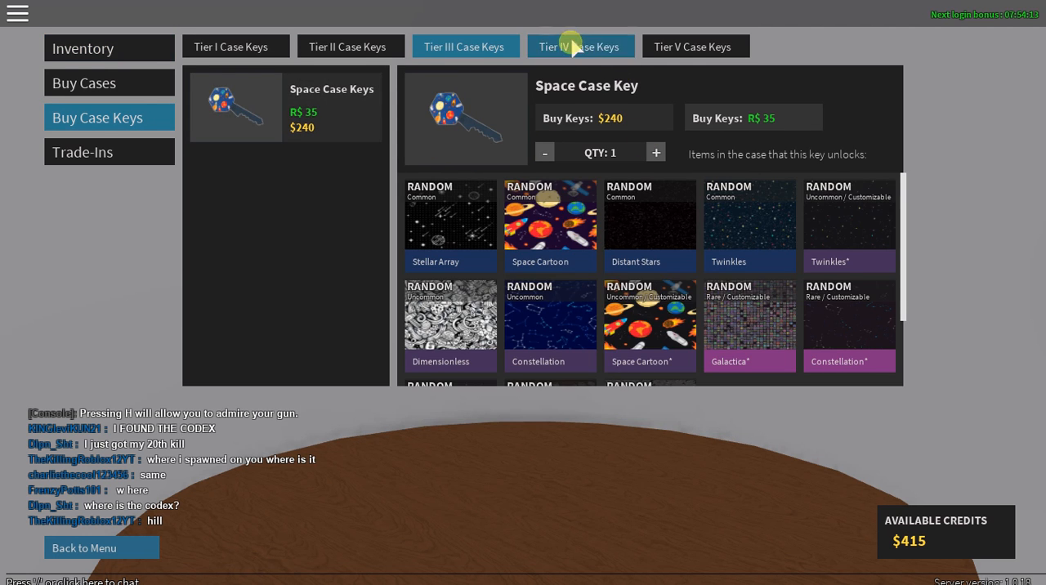
left_click(580, 46)
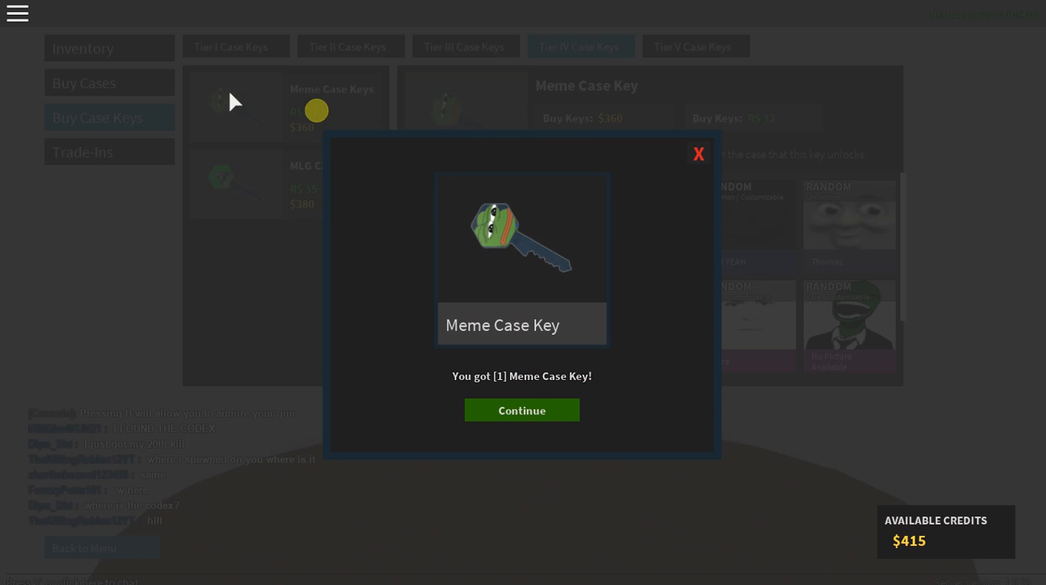
left_click(522, 411)
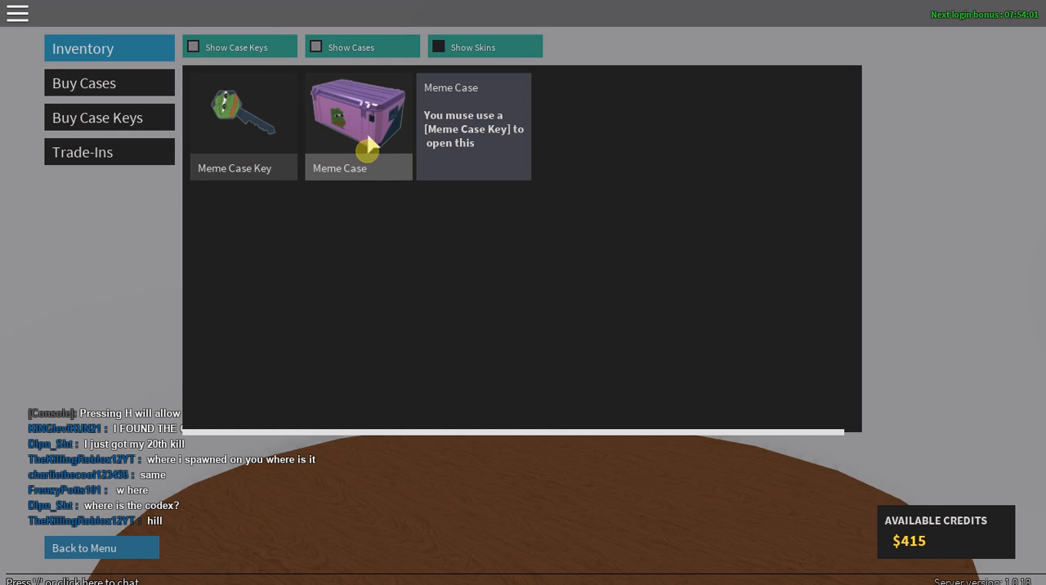
Unlock the Meme Case with its key to receive an Intervention Frog skin
left_click(358, 115)
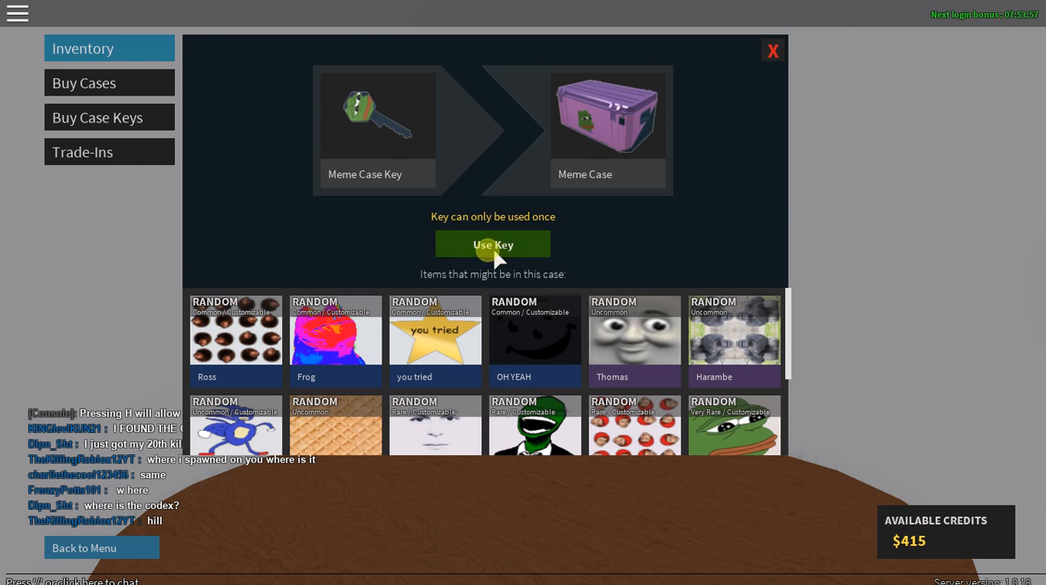
left_click(494, 246)
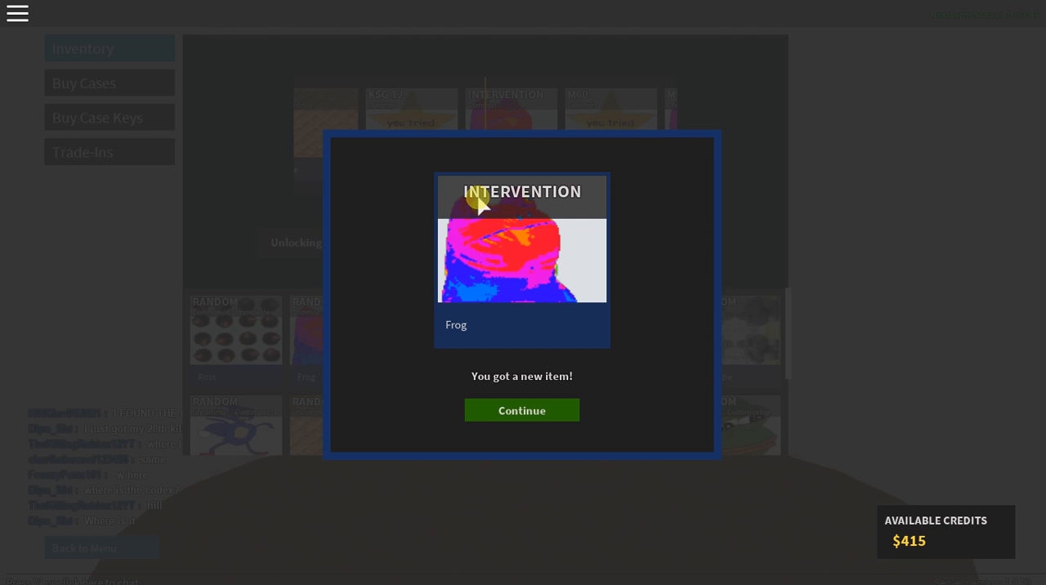
left_click(522, 409)
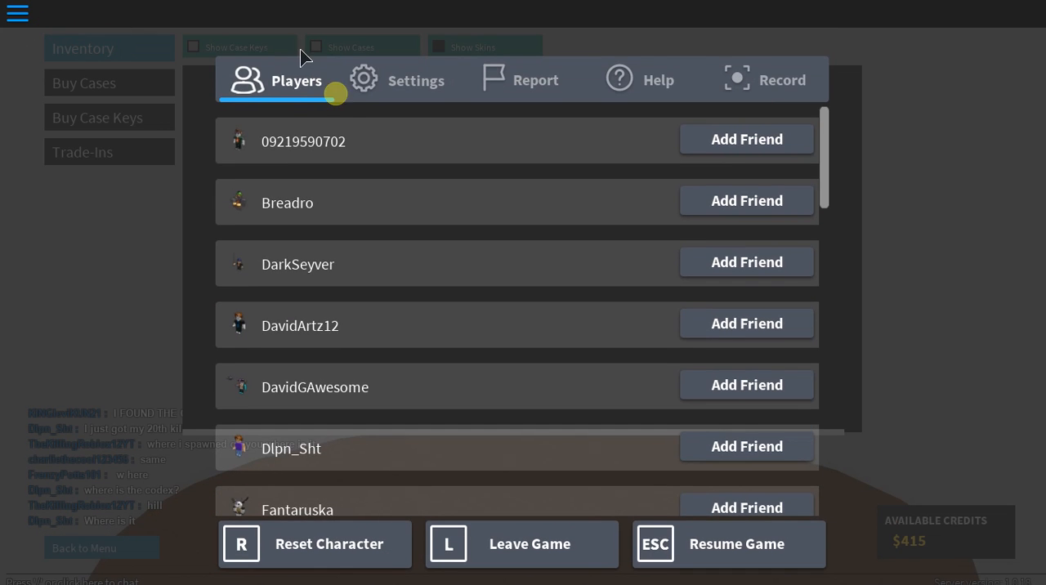
Switch the Roblox game menu to its Settings page
left_click(415, 80)
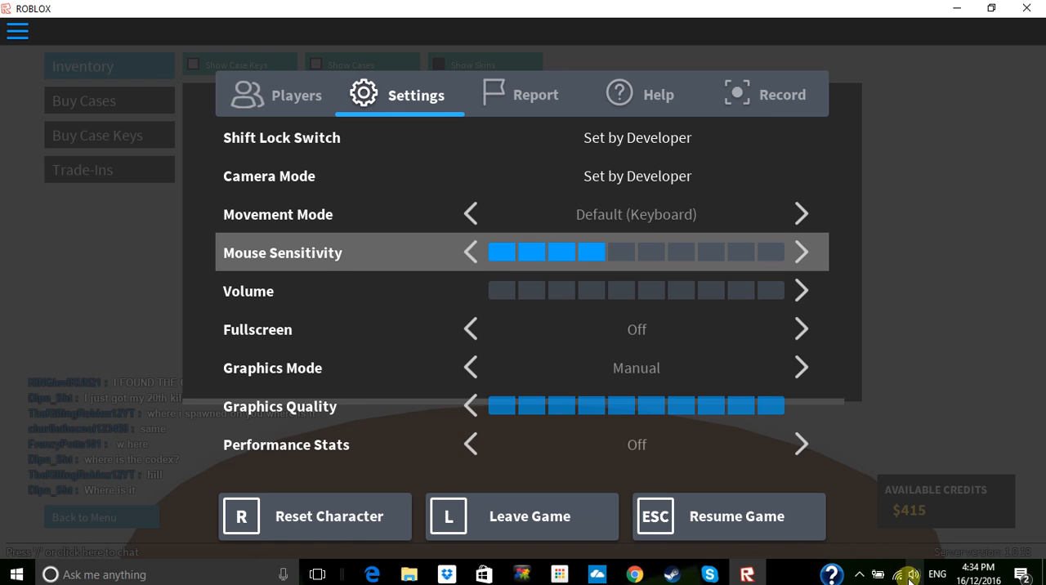
mouse_move(860, 576)
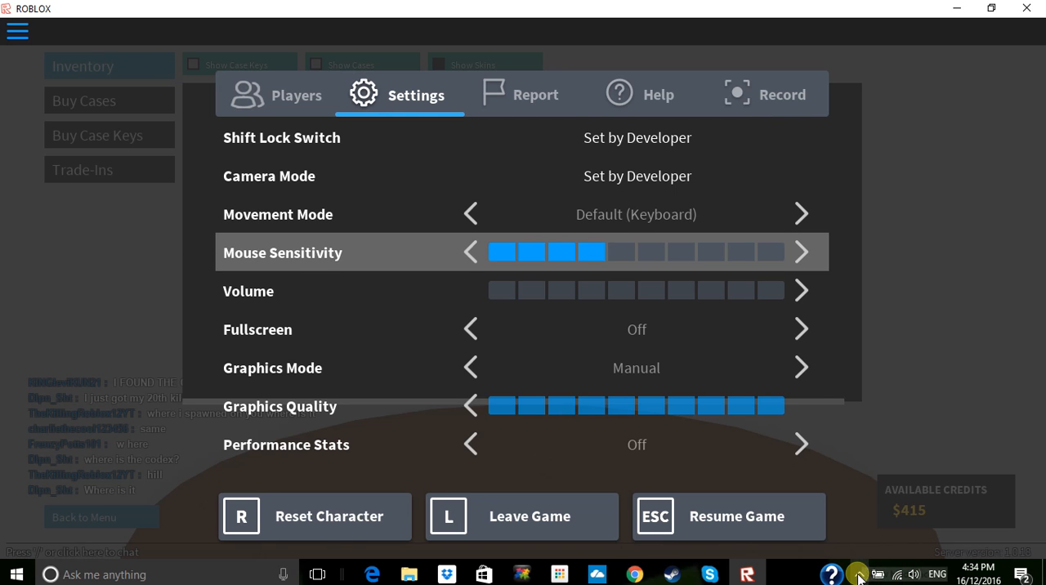